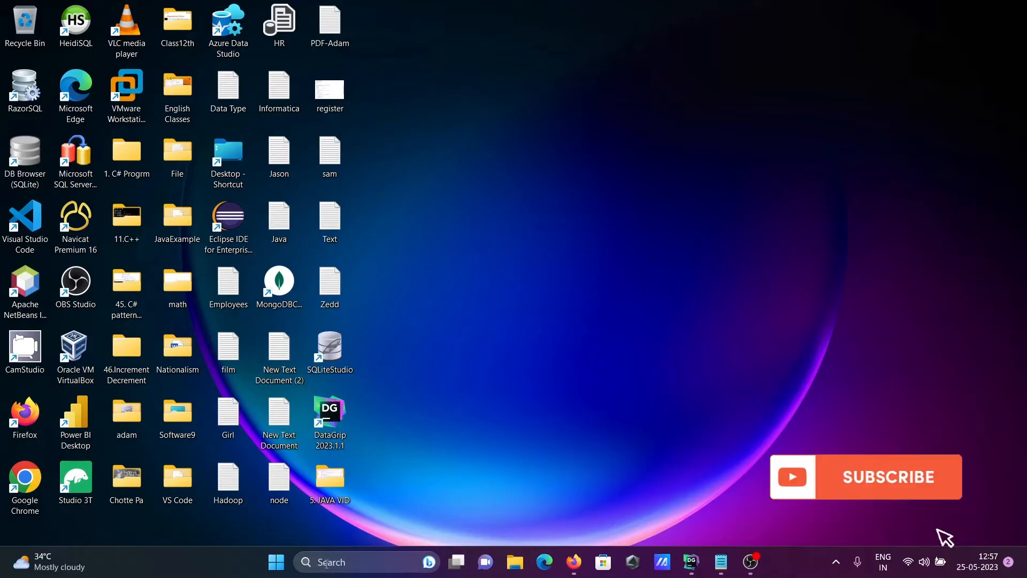
- Search the Start menu and launch MySQL Workbench 8.0 CE
type("word")
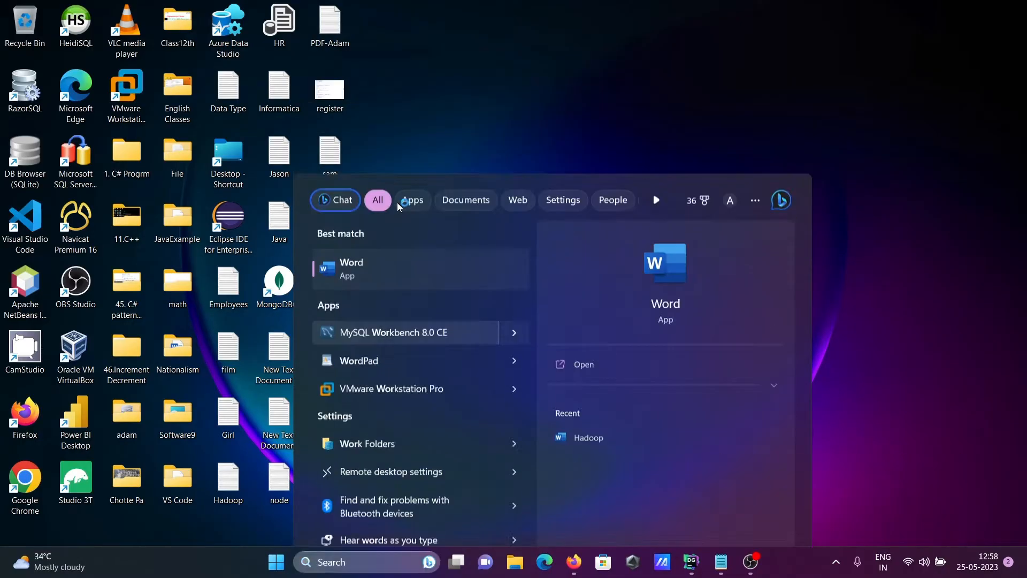
left_click(388, 332)
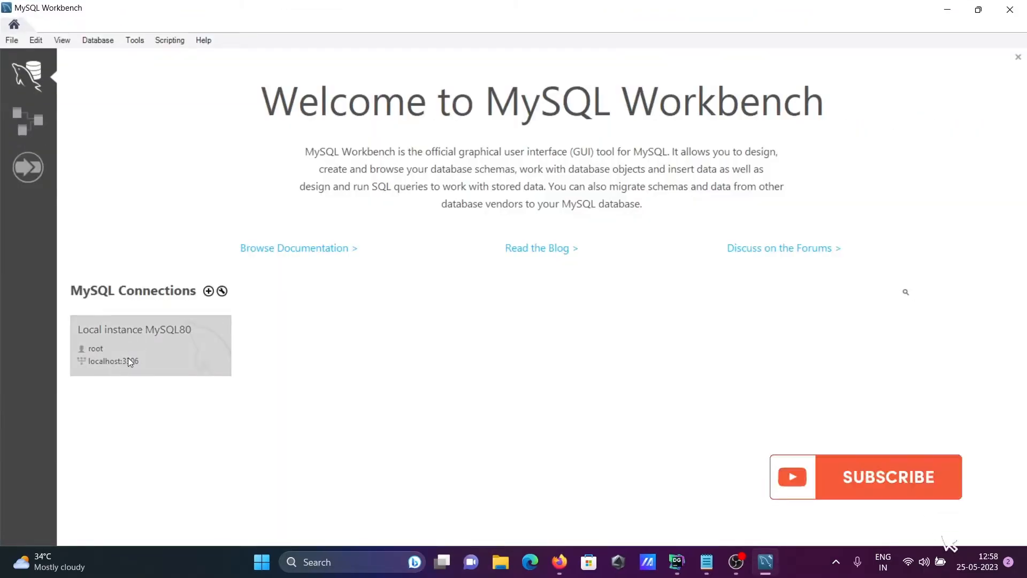
- Connect to Local instance MySQL80 with the password
double_click(150, 345)
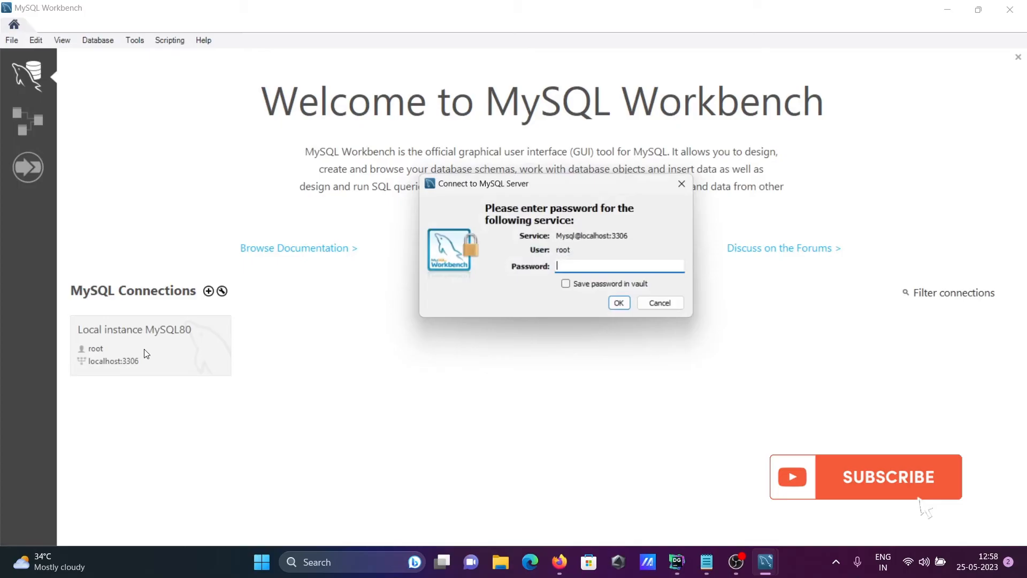
type("****")
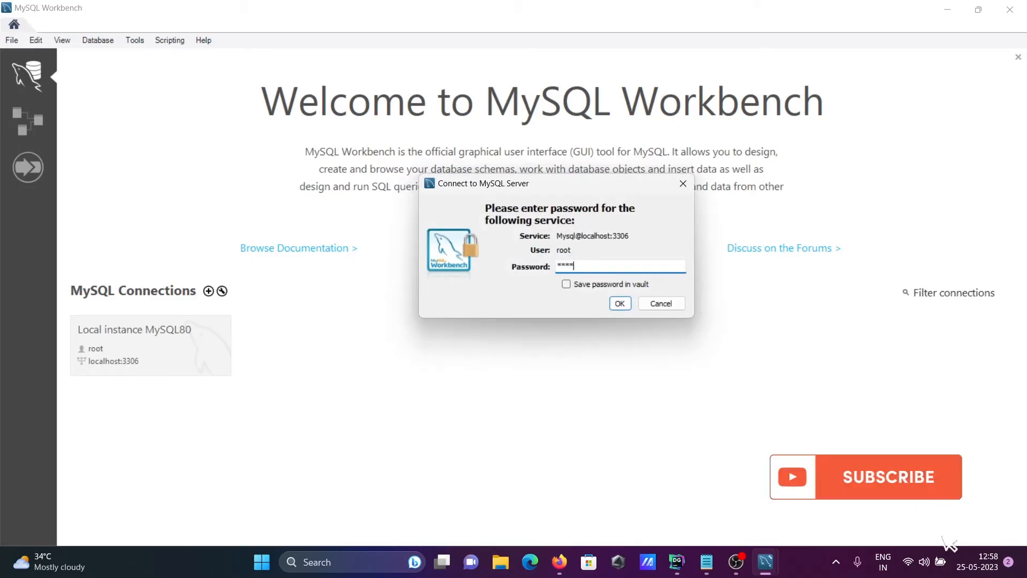
left_click(620, 303)
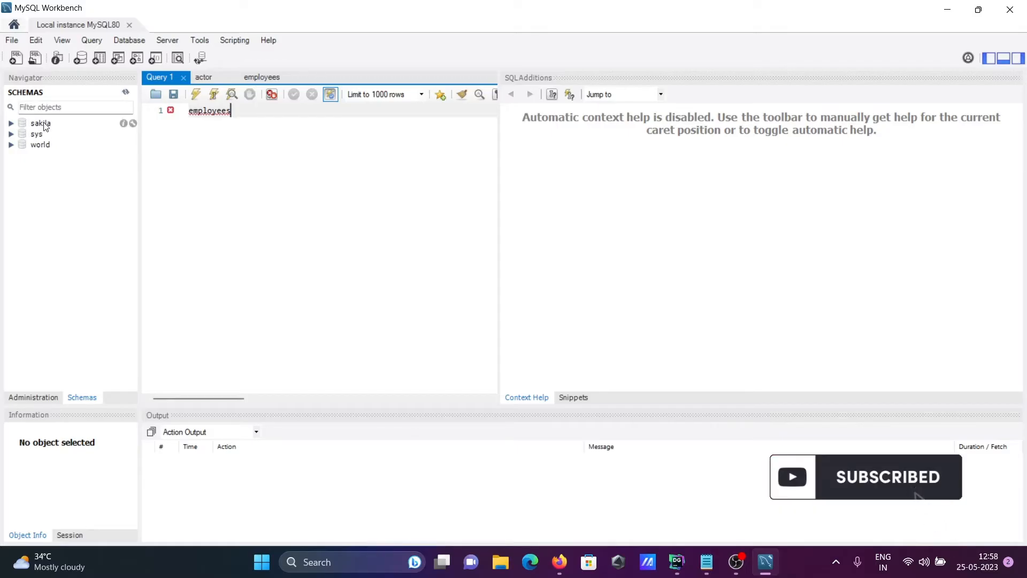
- Expand the sakila schema in Schemas, then minimise Workbench
left_click(11, 123)
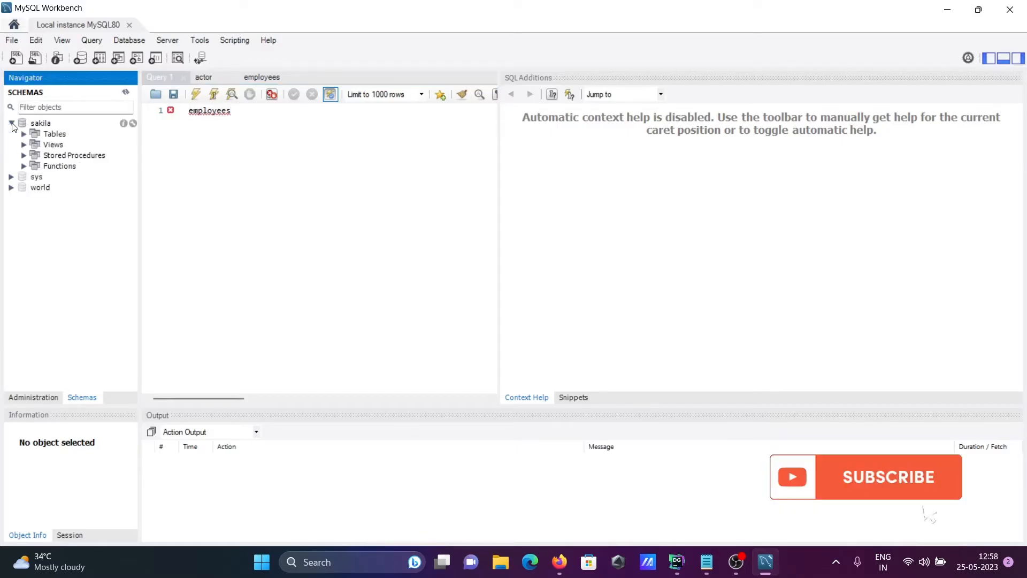
left_click(24, 134)
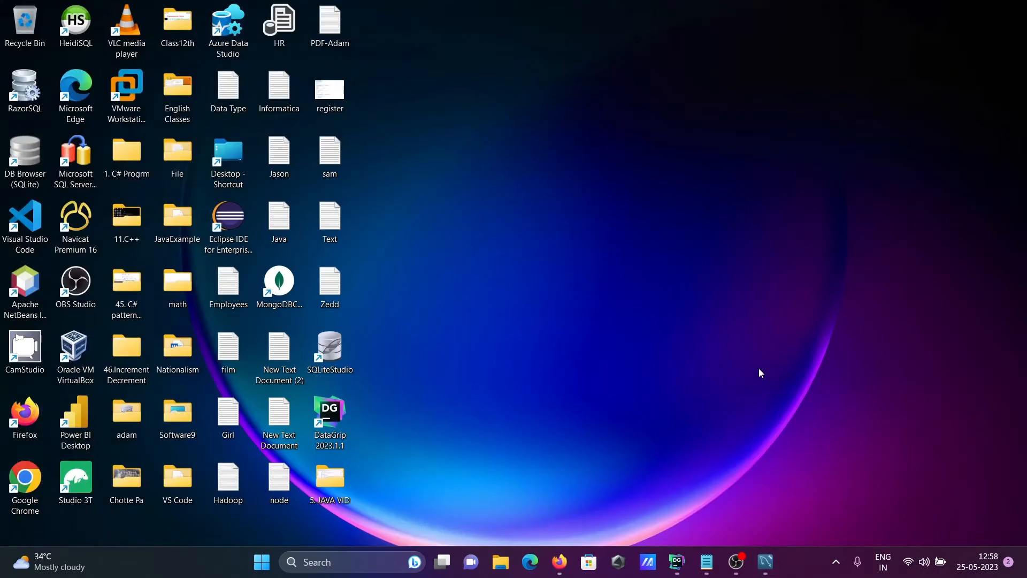
- Switch to DataGrip and start adding a new MySQL data source from Database Explorer
left_click(676, 568)
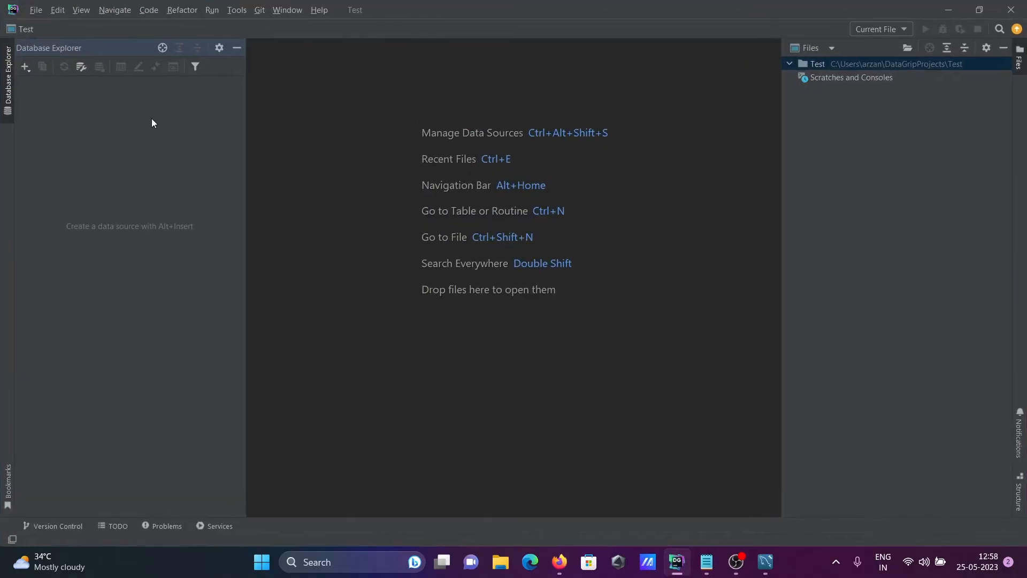
left_click(24, 66)
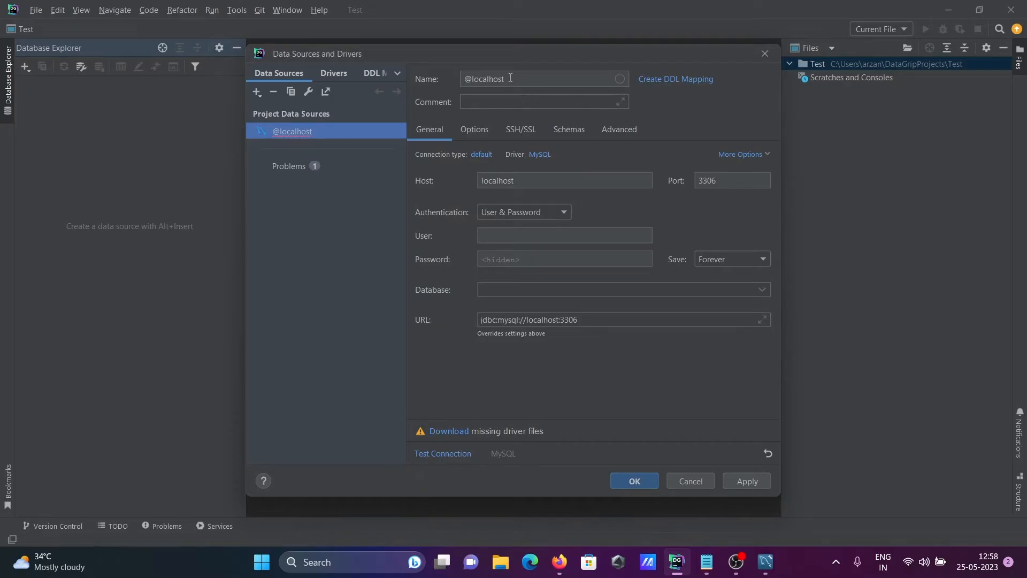
- Name the new data source MySql_Conn, replacing the default name
key("ctrl+a")
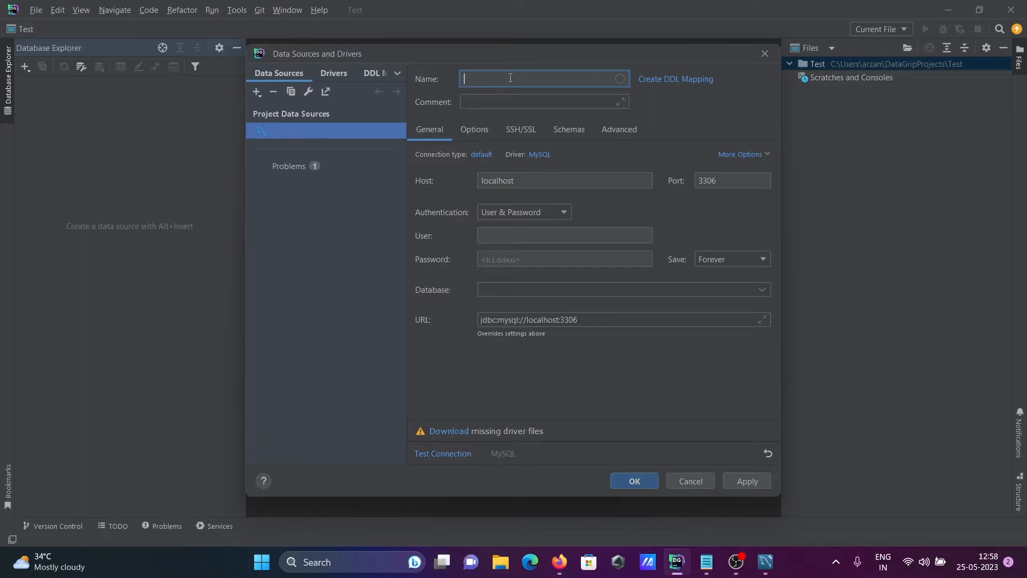
type("M")
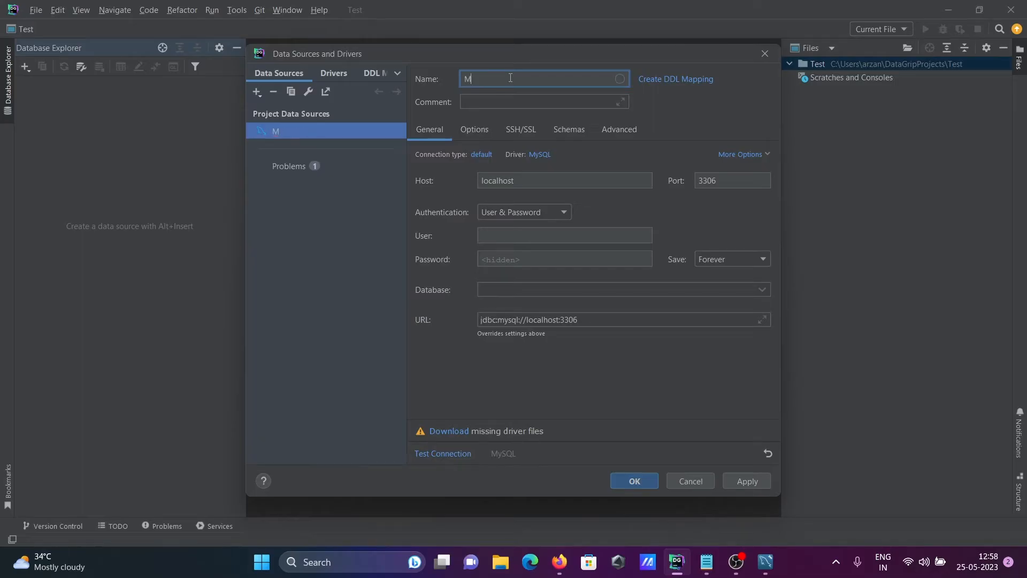
type("ySq")
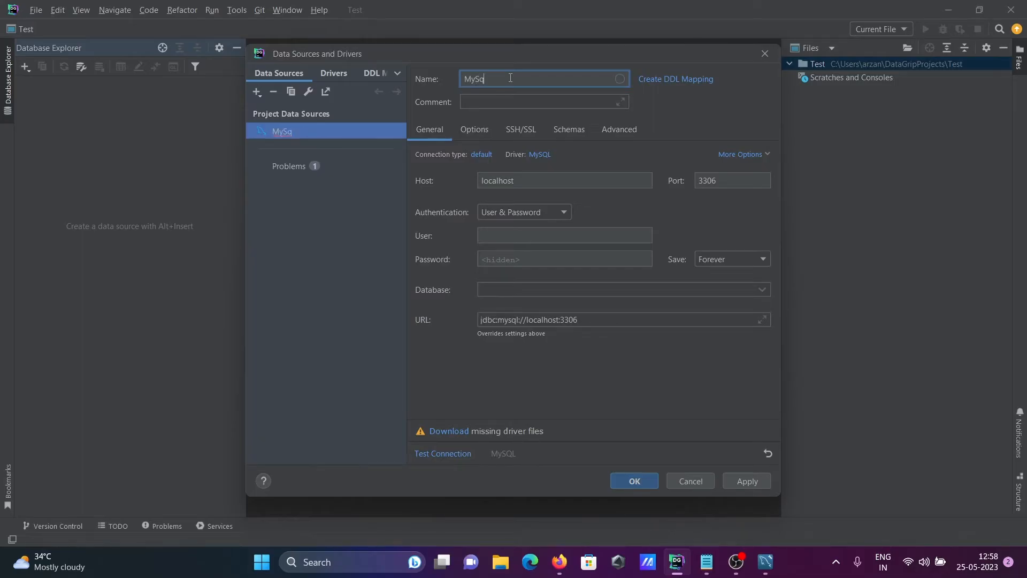
type("l_Conn")
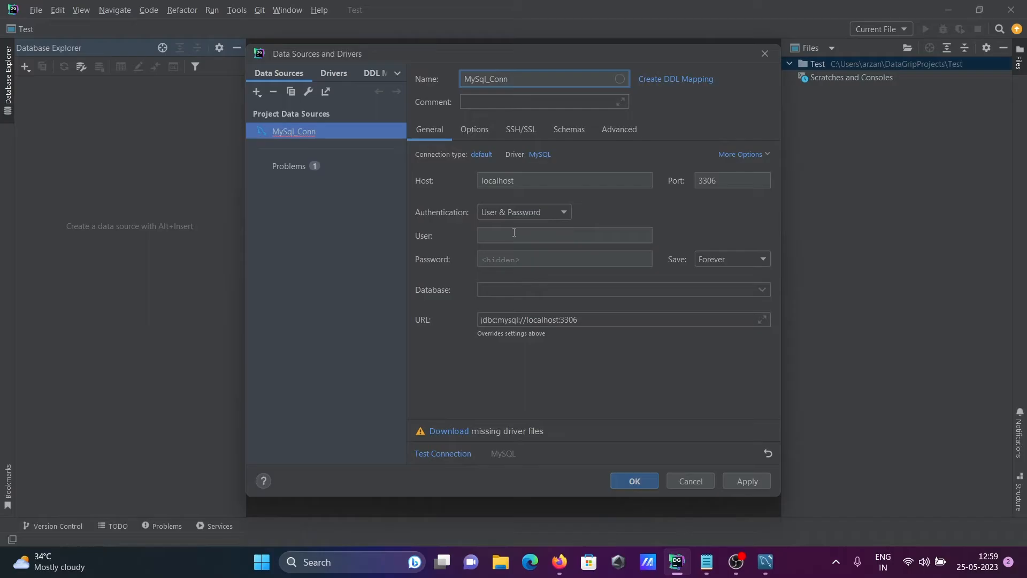
- Set the User to root and fill in the password
left_click(564, 235)
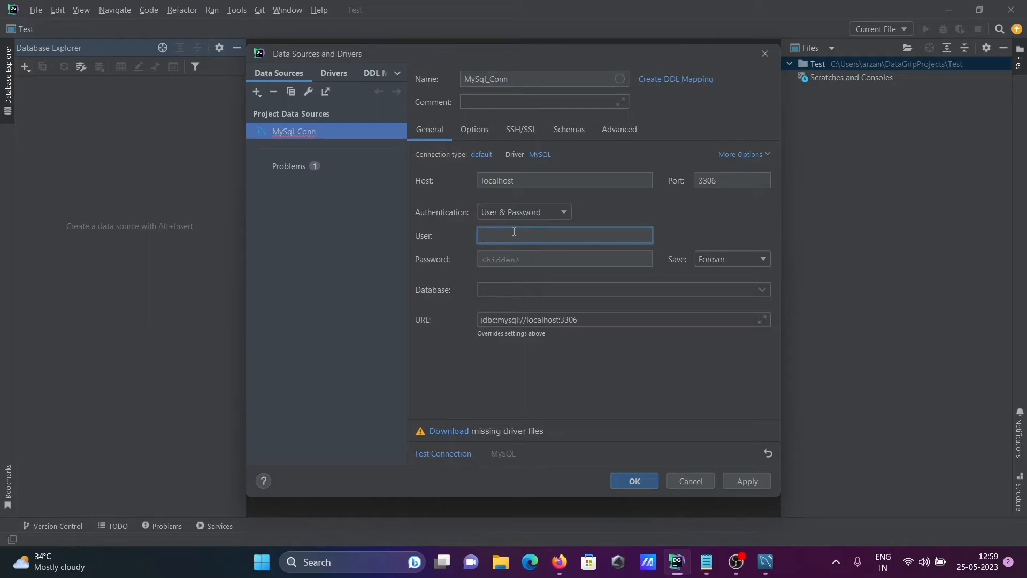
type("root")
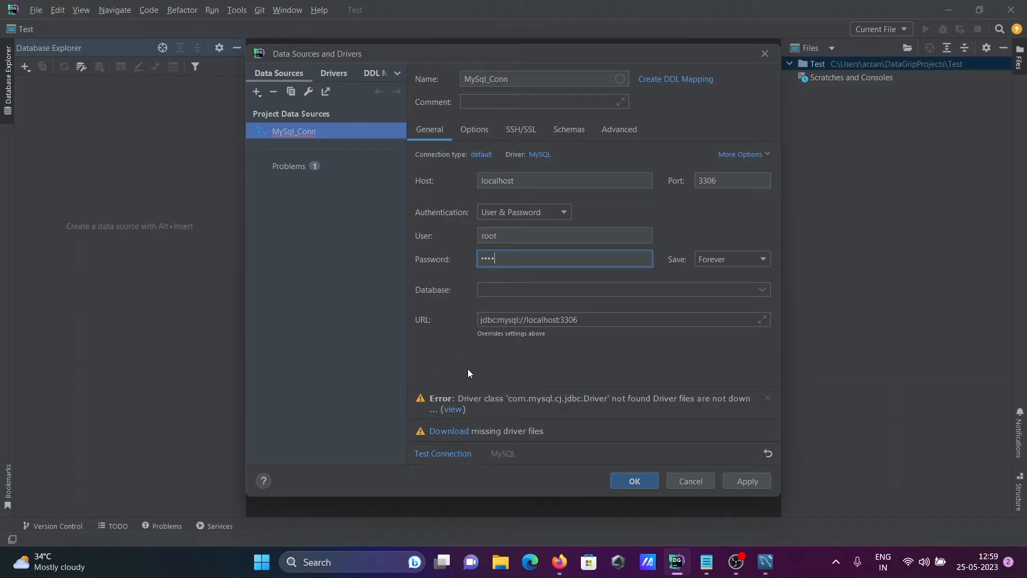
mouse_move(449, 430)
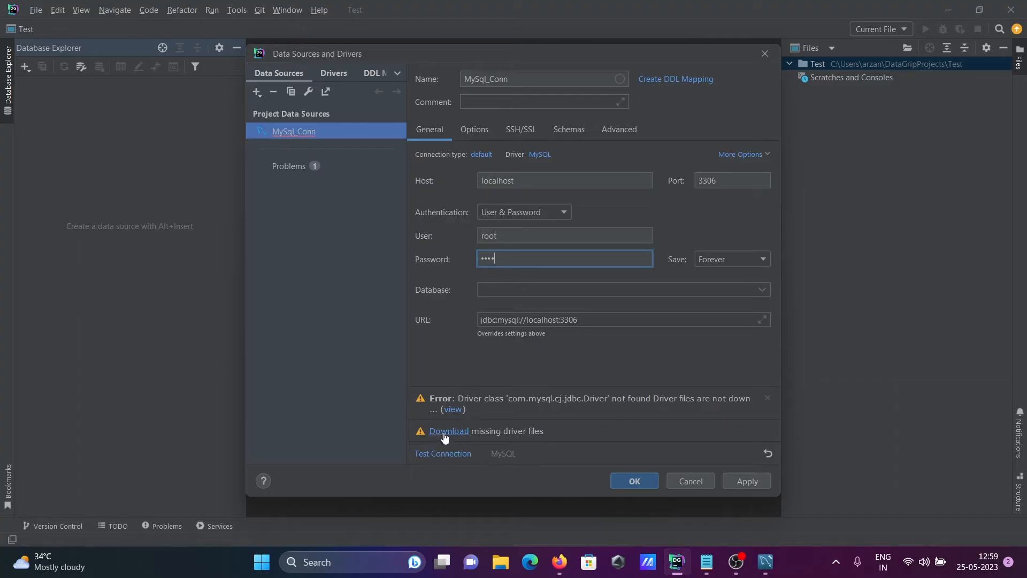
- Download the missing MySQL driver files and test the MySql_Conn connection successfully
left_click(448, 432)
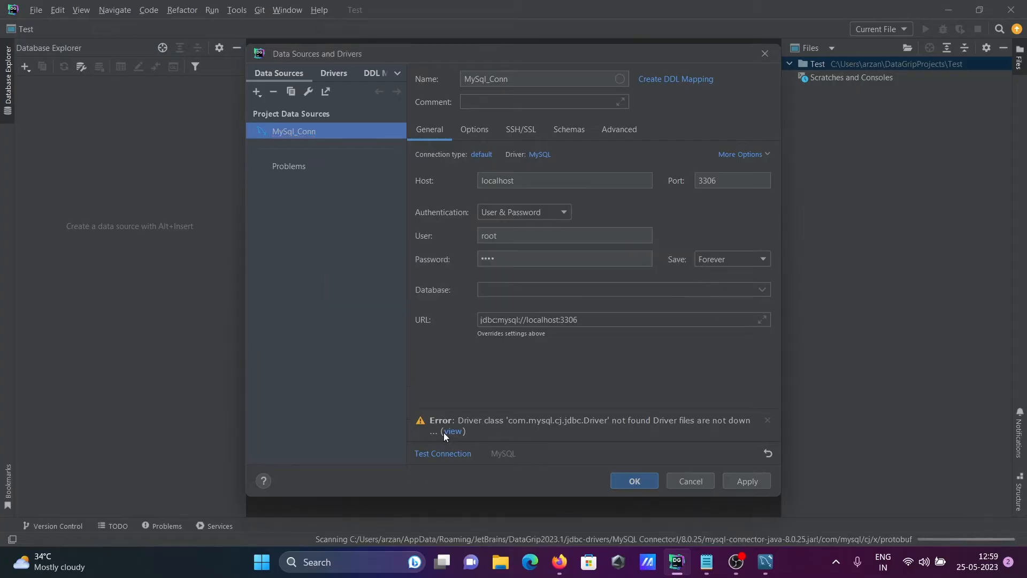
mouse_move(758, 283)
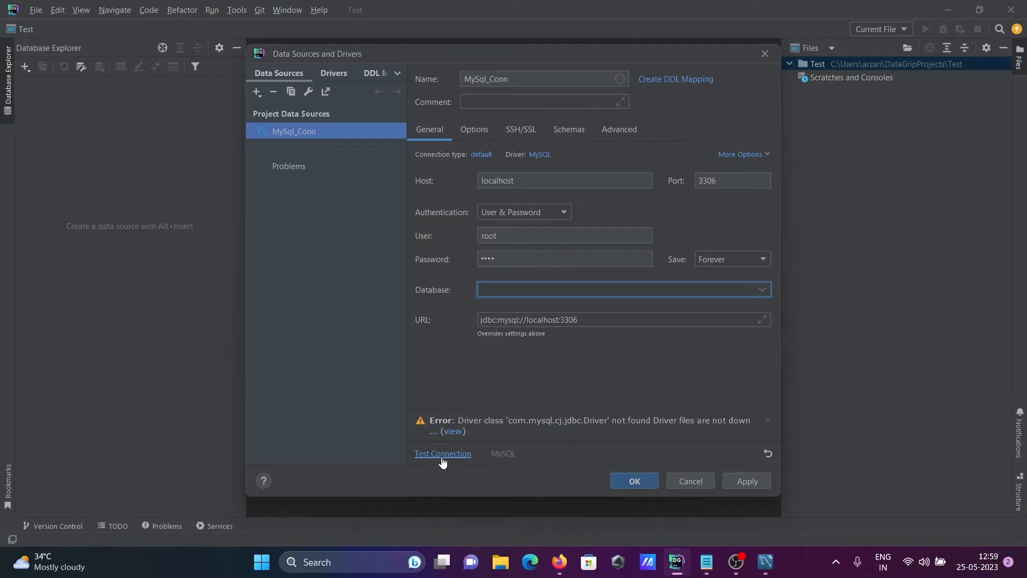
left_click(442, 454)
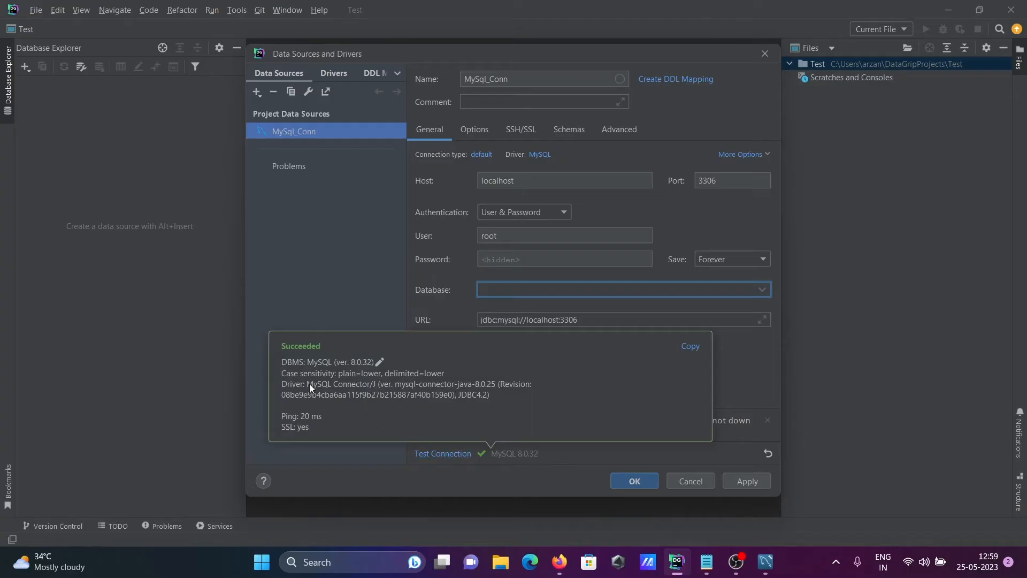
mouse_move(475, 384)
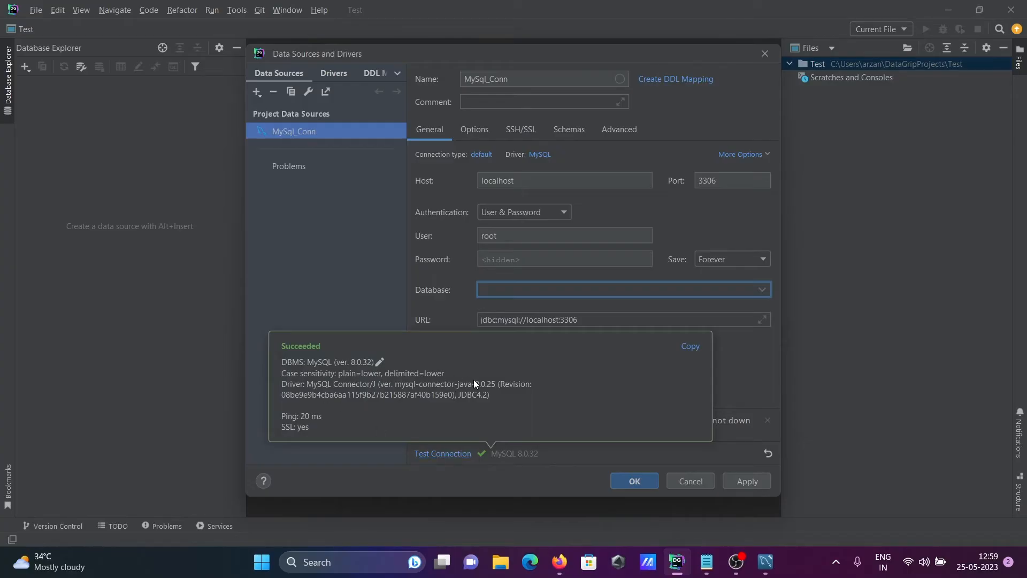
- Review the data source problems list and return to the MySql_Conn settings
left_click(289, 166)
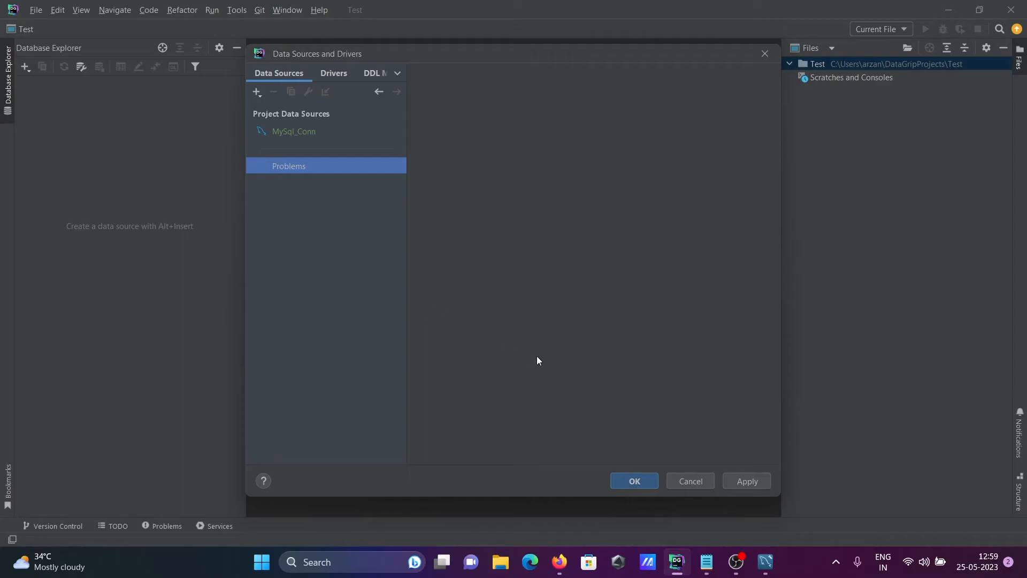
left_click(294, 131)
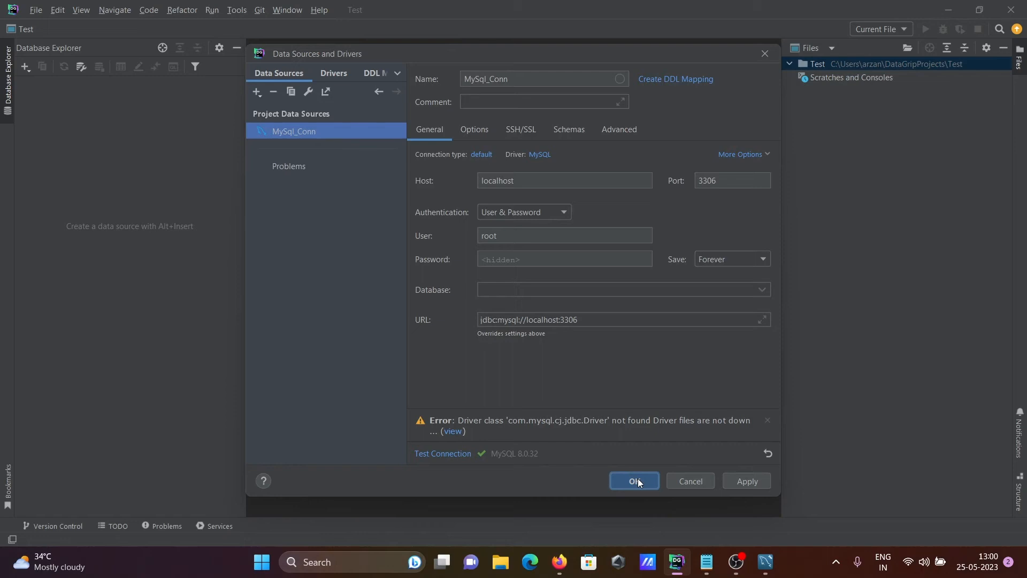
- Save the MySql_Conn data source and dismiss the other-schemas tip
left_click(632, 483)
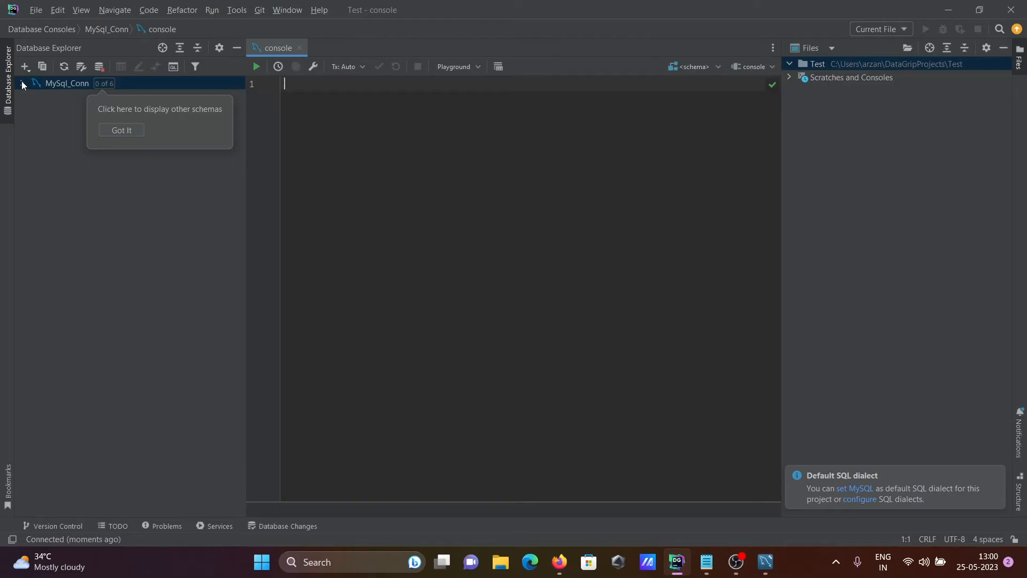
left_click(121, 130)
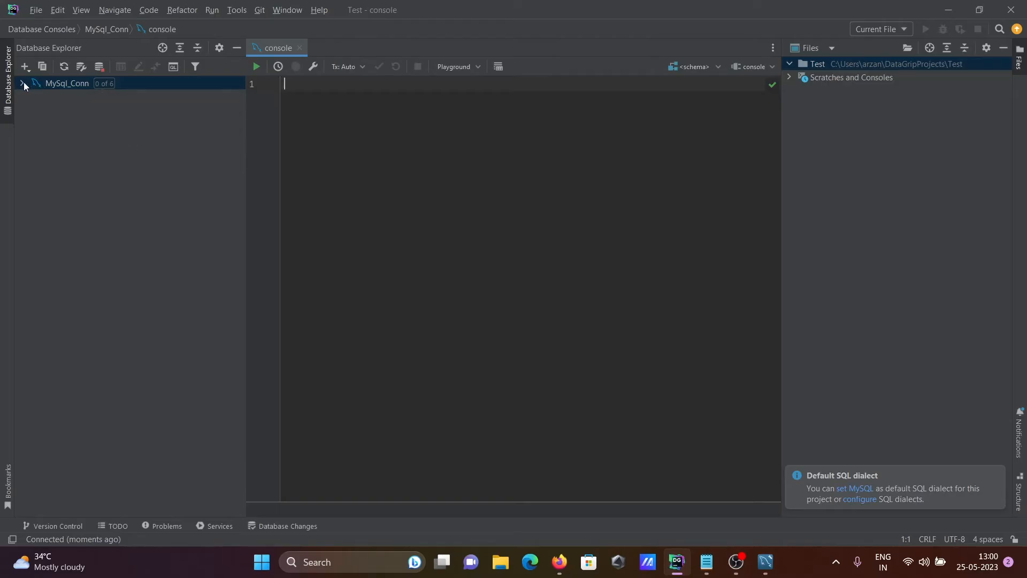
- Expand MySql_Conn and its Server Objects to show collations, users and sessions
left_click(22, 83)
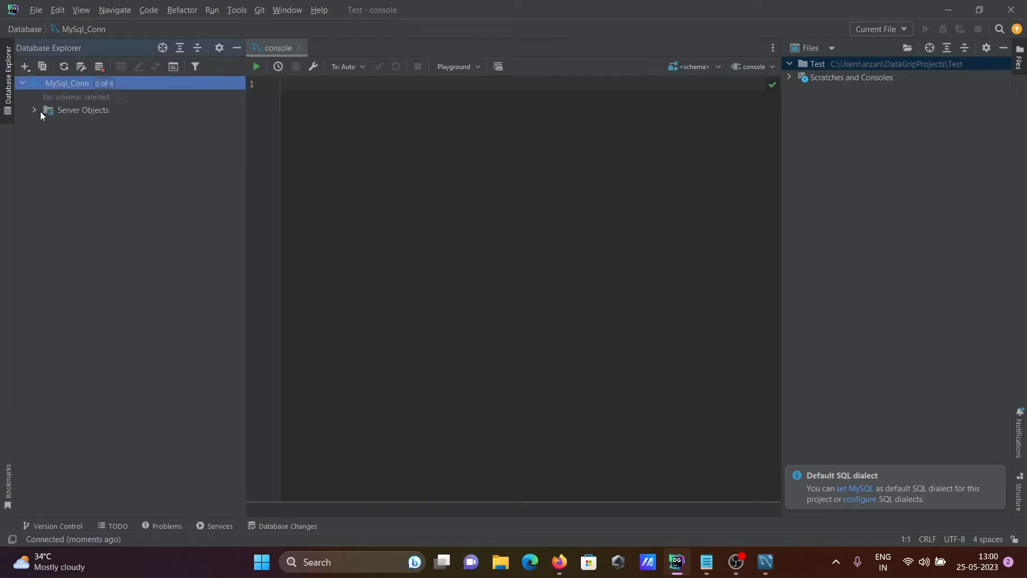
left_click(34, 110)
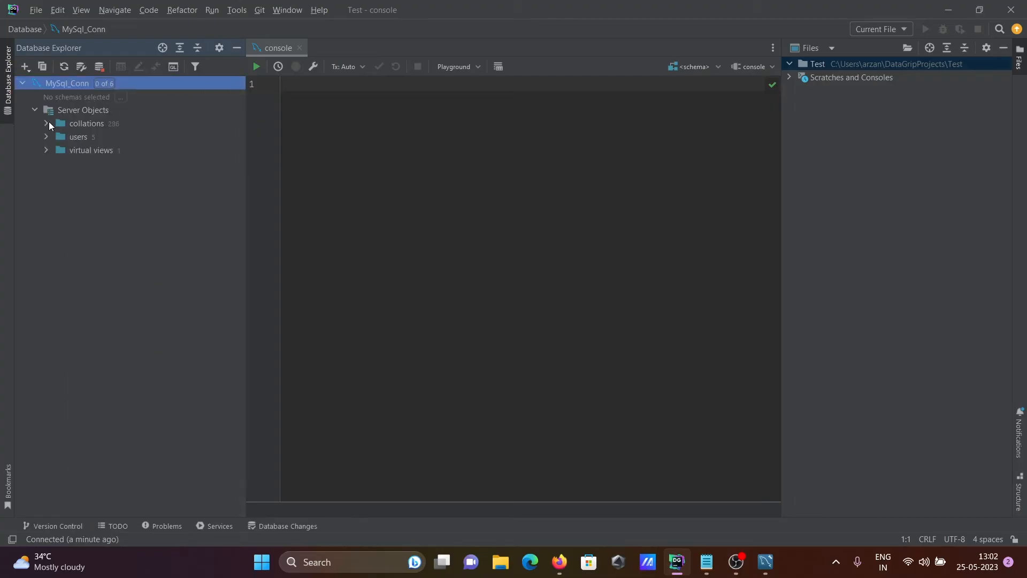
mouse_move(45, 141)
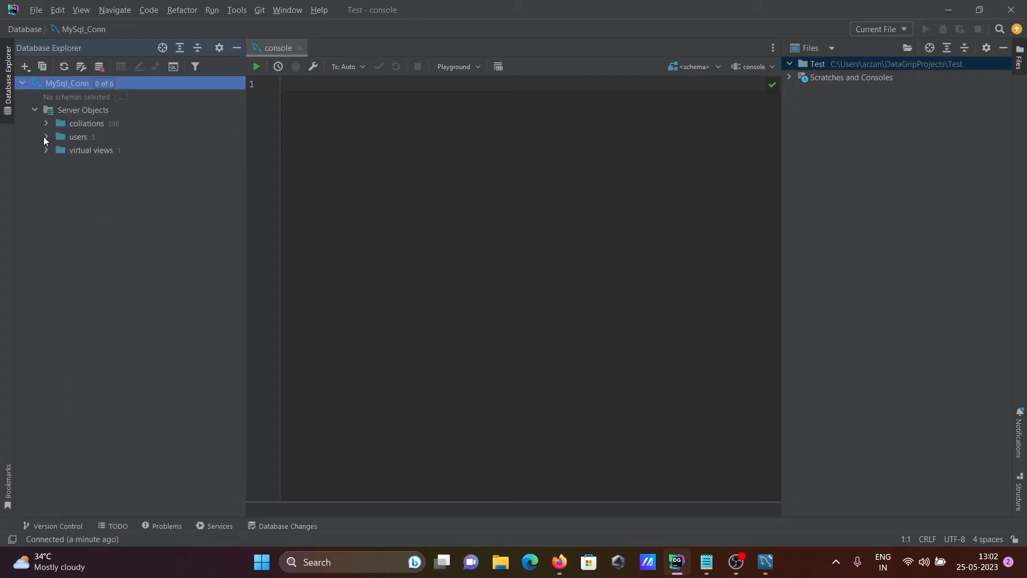
left_click(46, 150)
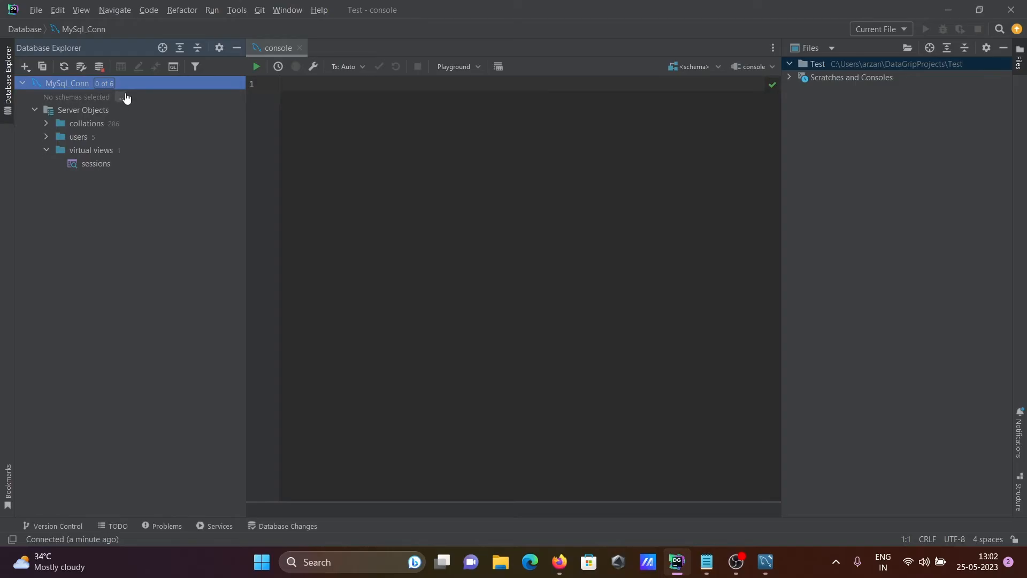
- Show the sakila schema under MySql_Conn and expand its tables list
left_click(121, 97)
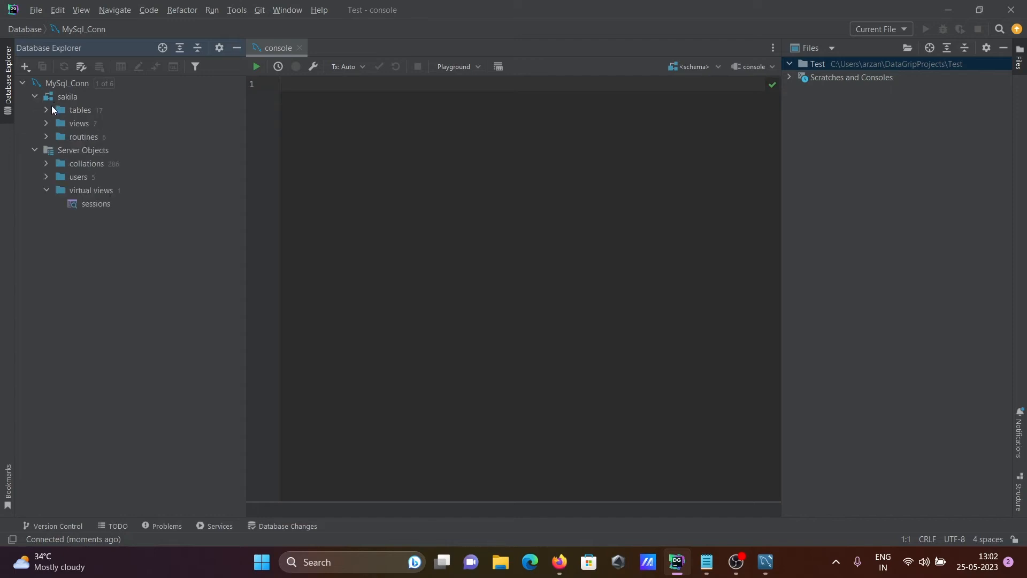
left_click(46, 110)
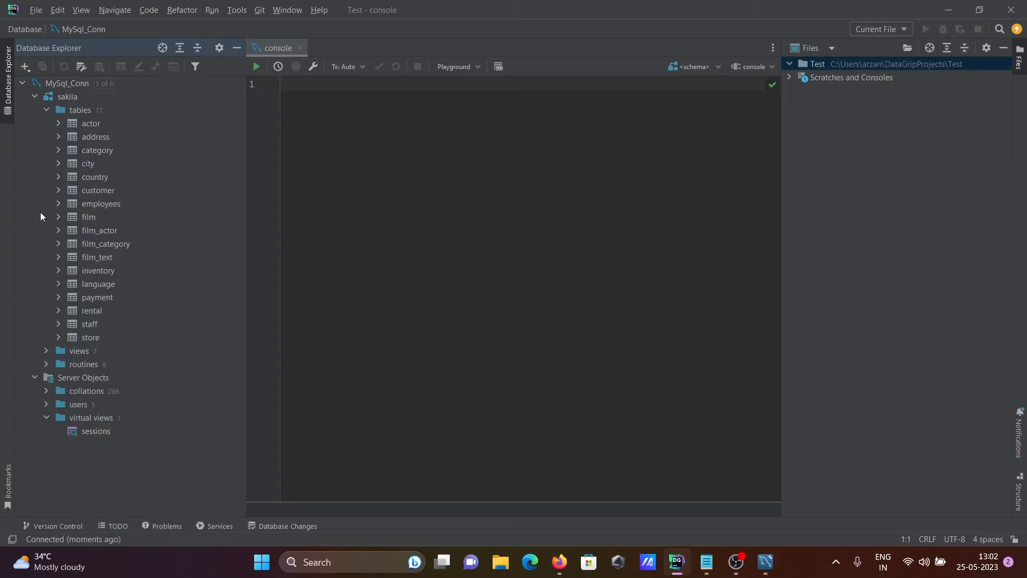
- Peek at sakila views and routines, collapse routines, and bring up the city table's actions
left_click(46, 351)
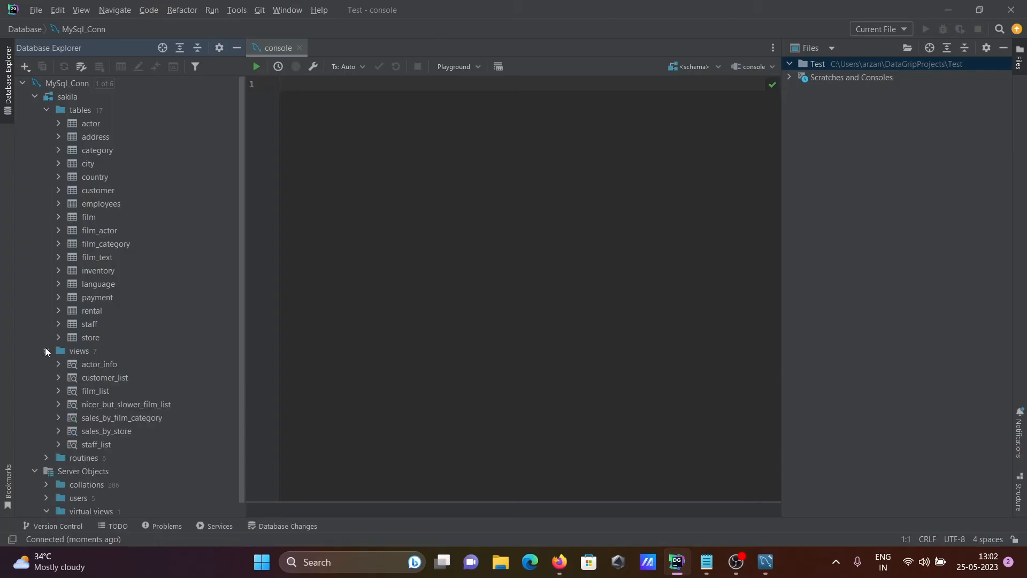
left_click(46, 364)
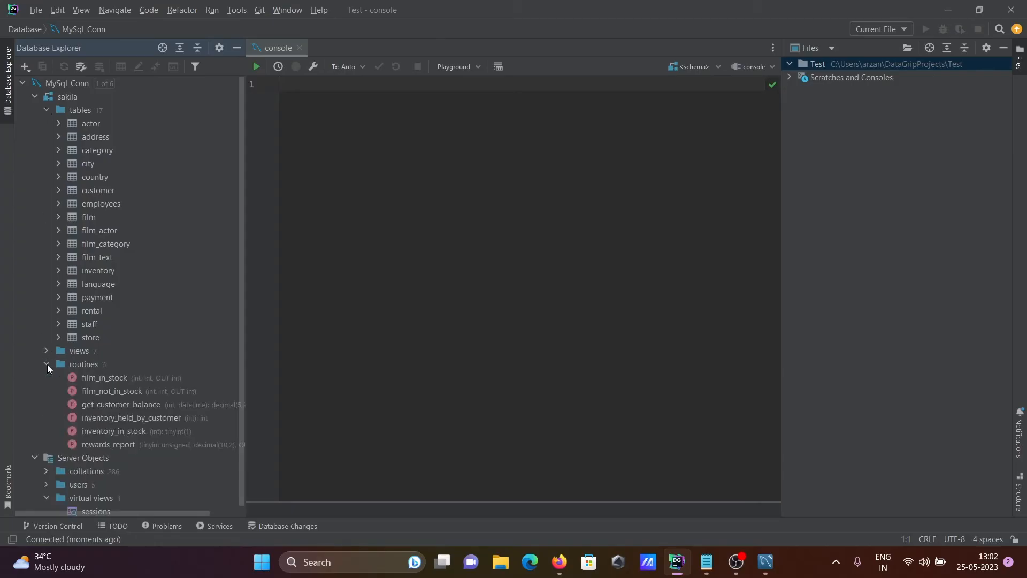
left_click(46, 363)
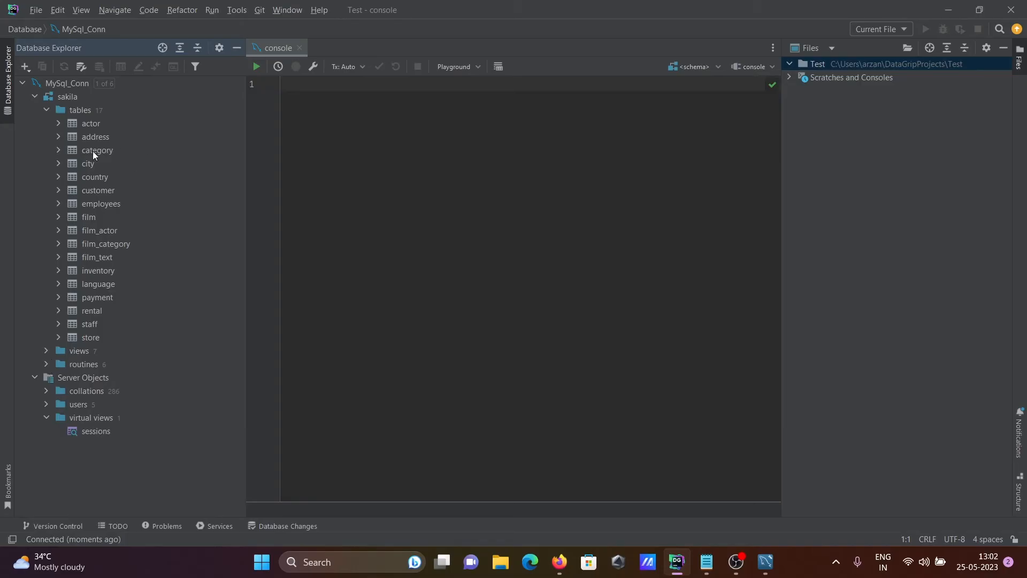
right_click(87, 163)
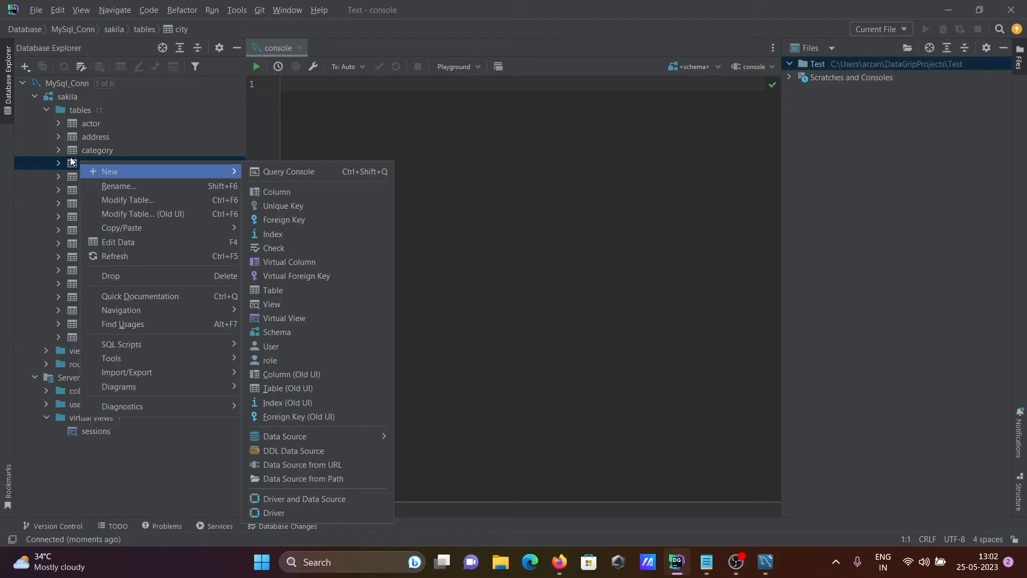
mouse_move(119, 243)
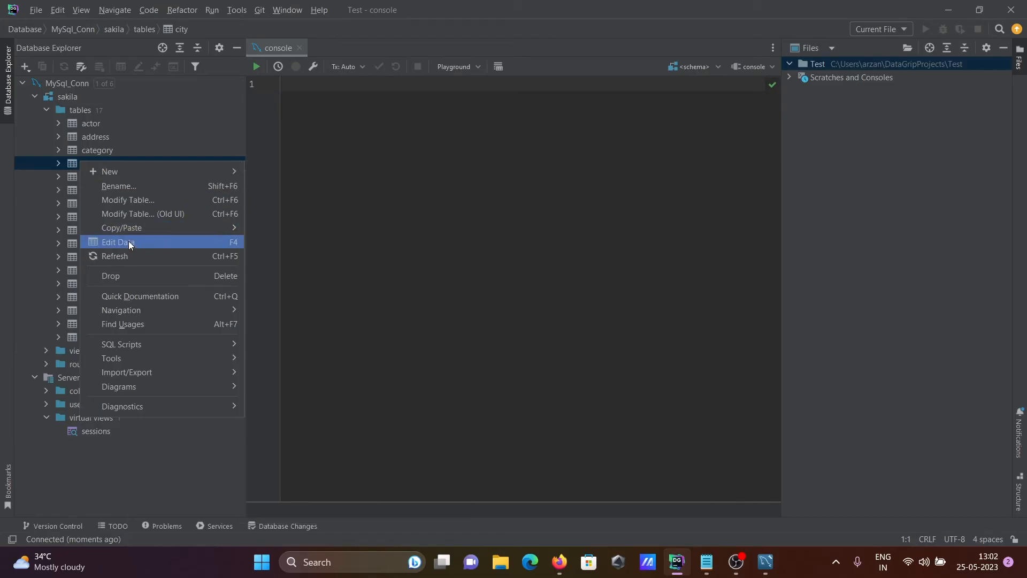
- Open the city table's rows via Edit Data, then bring up its actions again
left_click(115, 243)
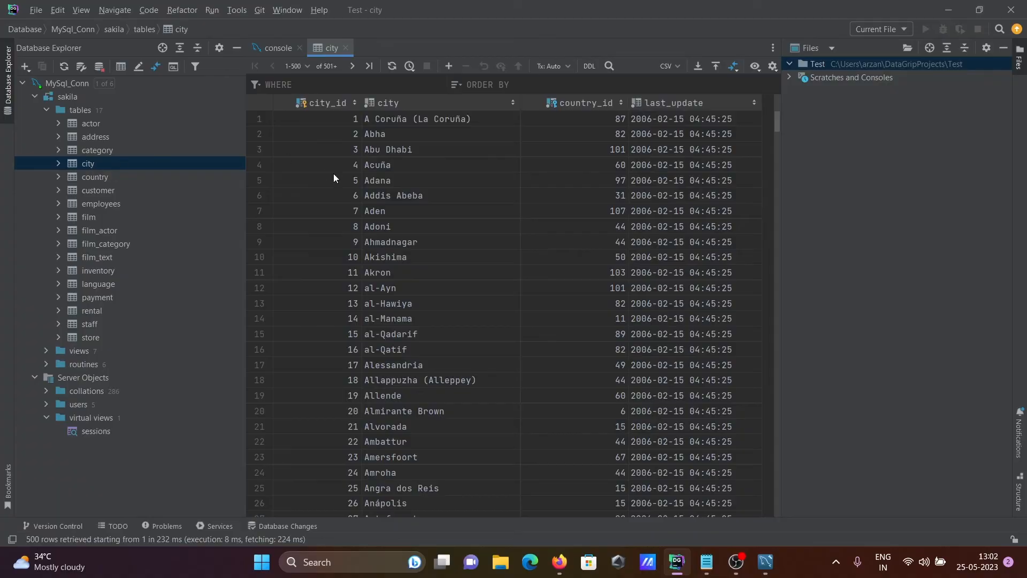
mouse_move(372, 154)
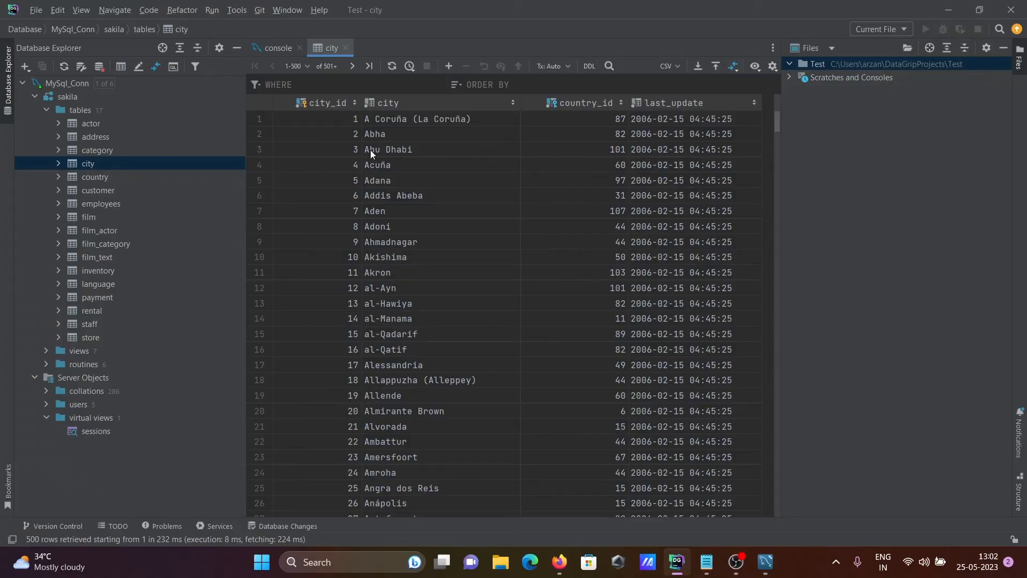
mouse_move(341, 195)
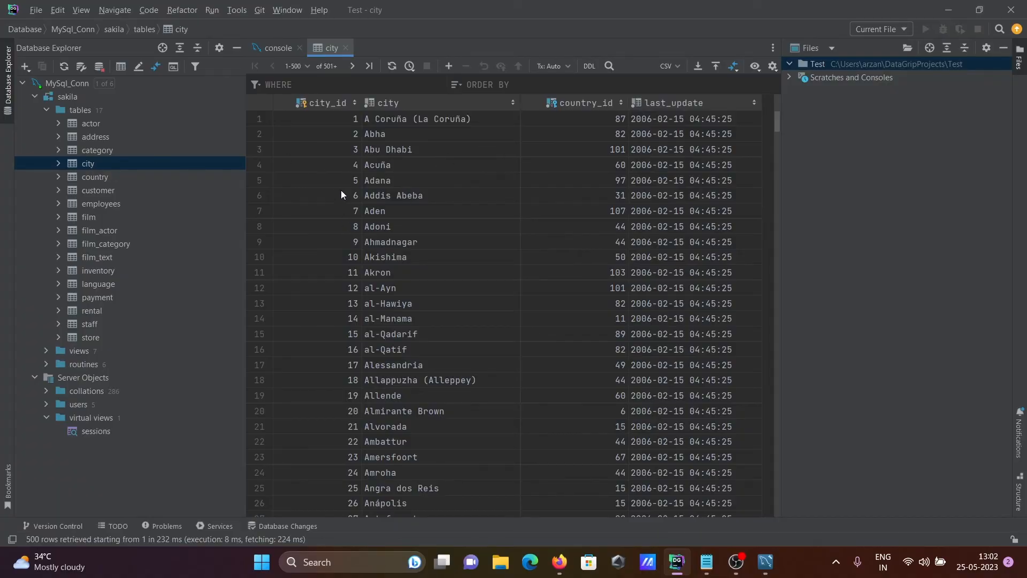
mouse_move(401, 198)
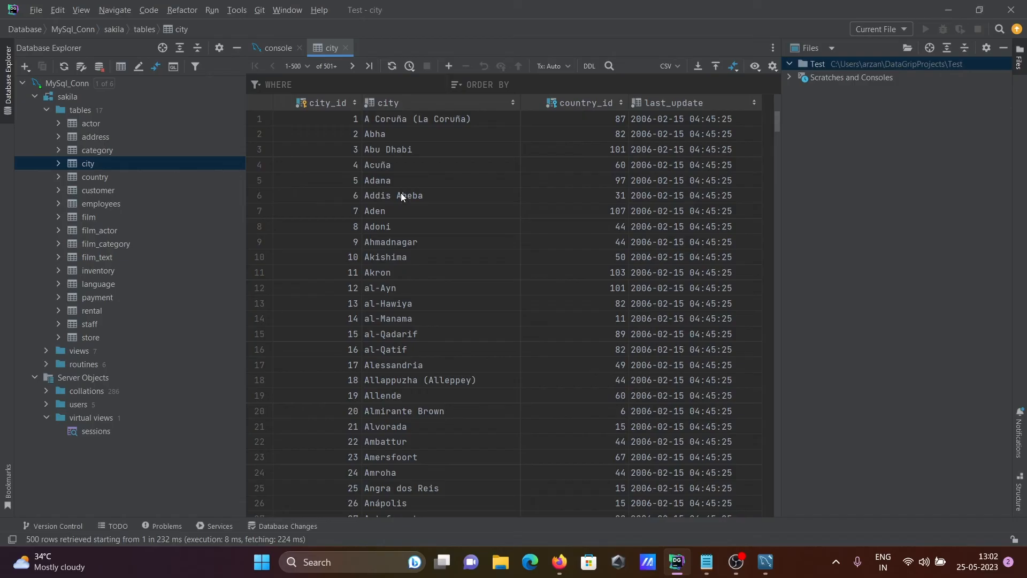
right_click(88, 162)
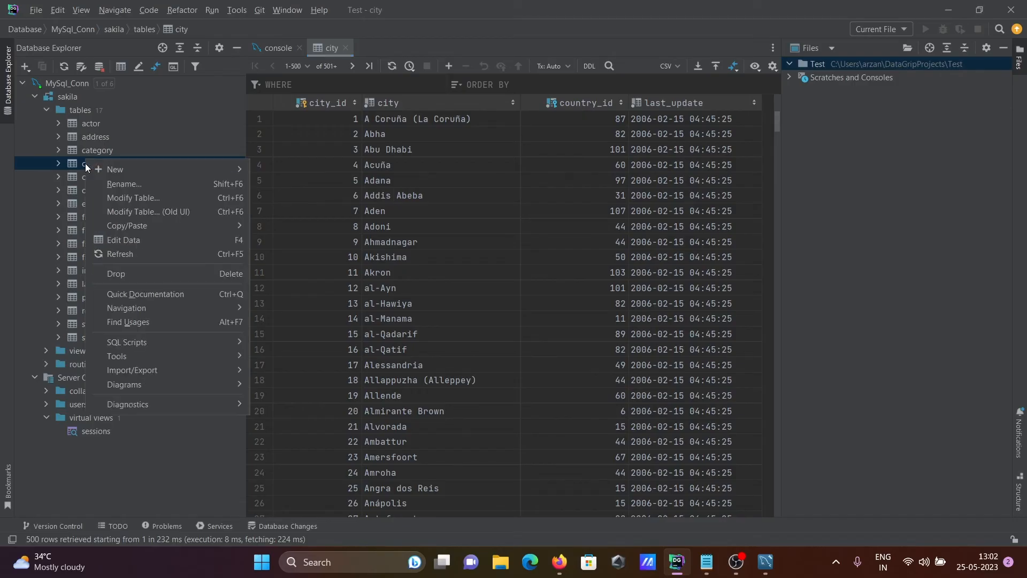
mouse_move(114, 169)
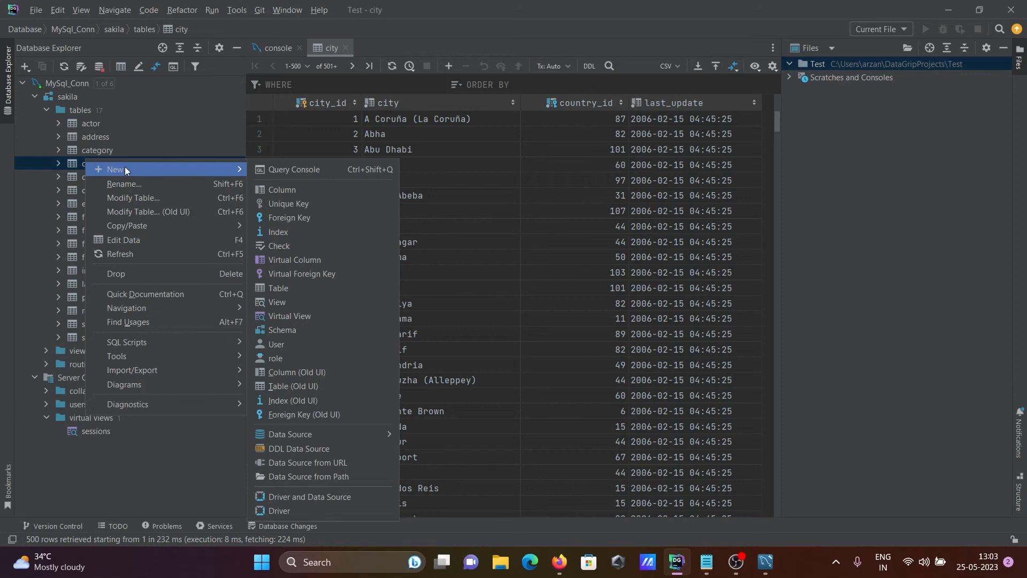
mouse_move(294, 169)
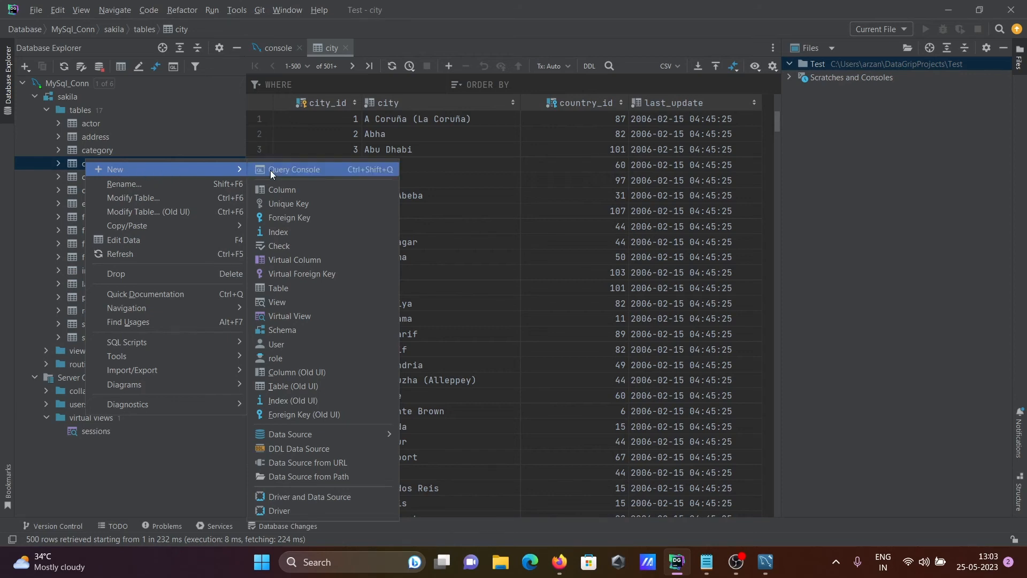
- Run 'select * from actor' in a new query console, completing actor from suggestions
left_click(294, 169)
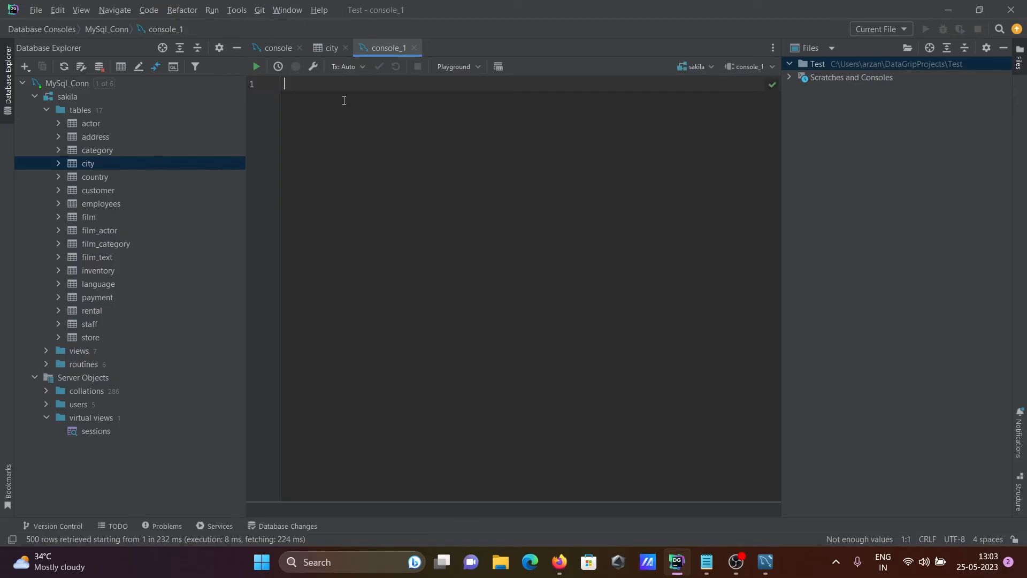
type("select")
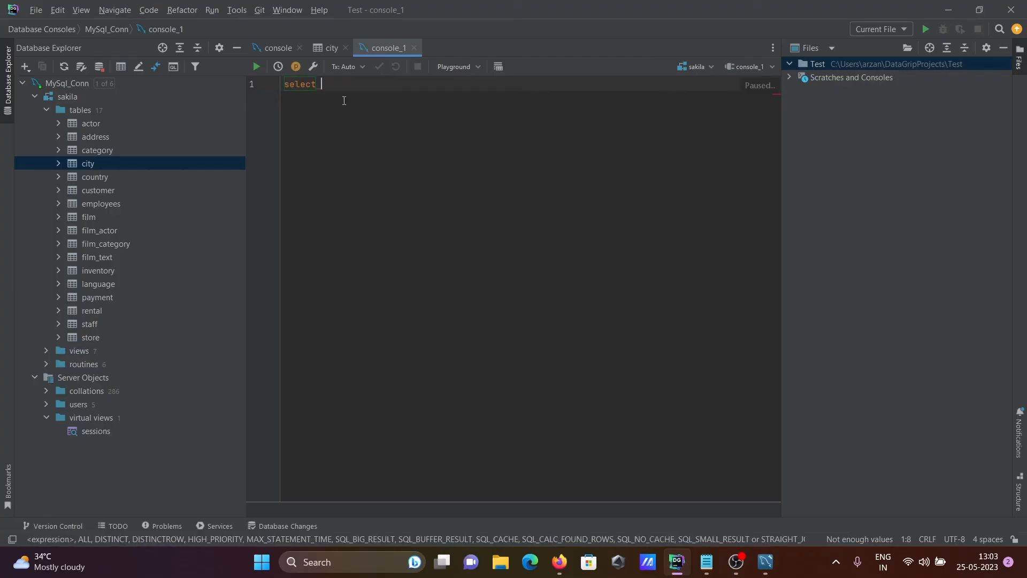
type("*")
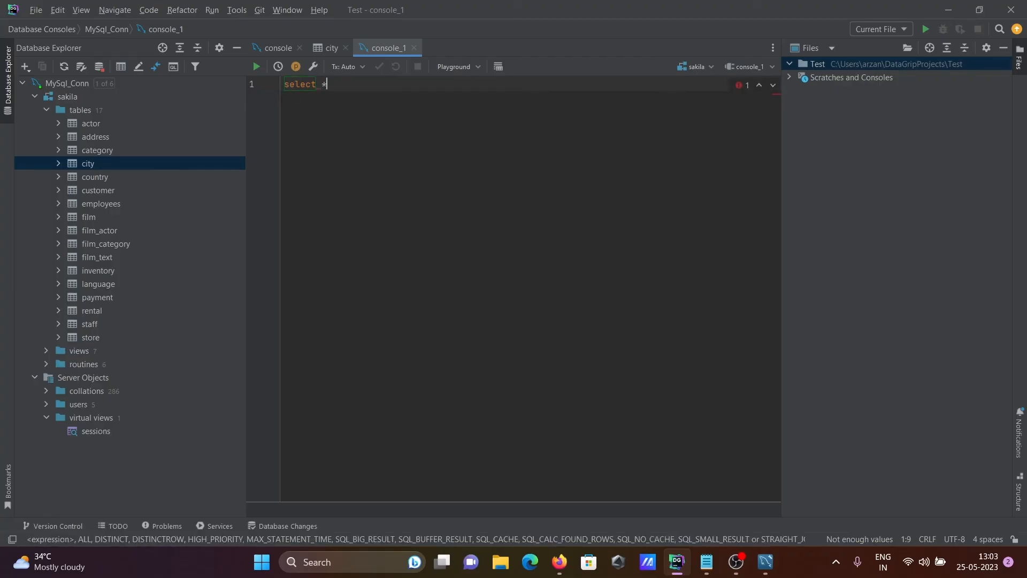
type("from")
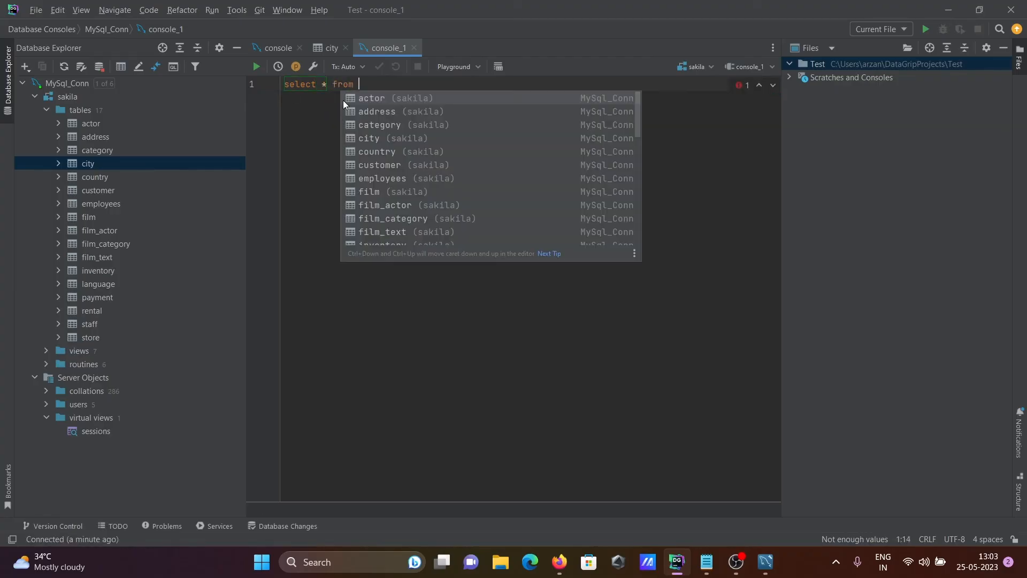
type("ac")
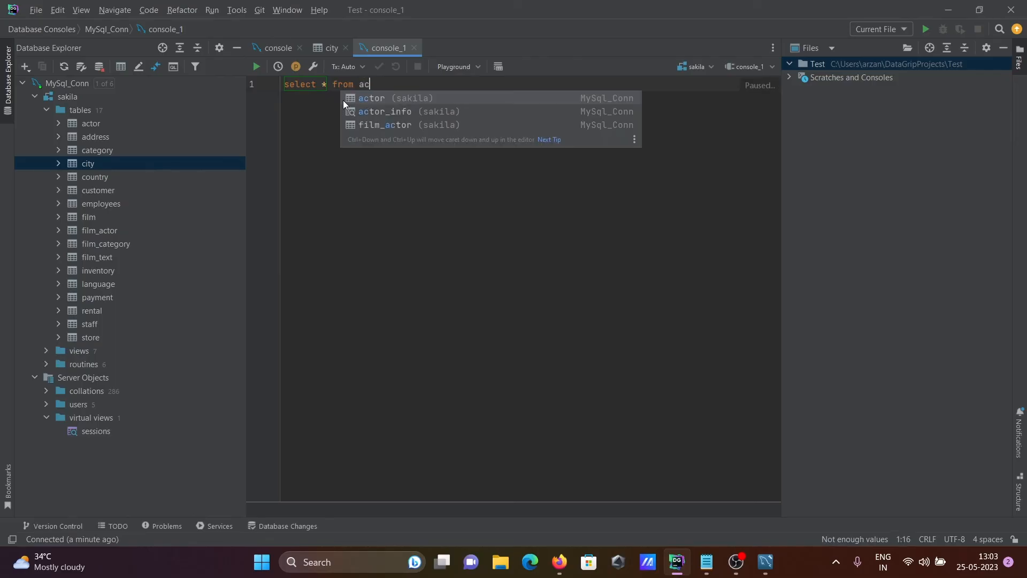
left_click(372, 99)
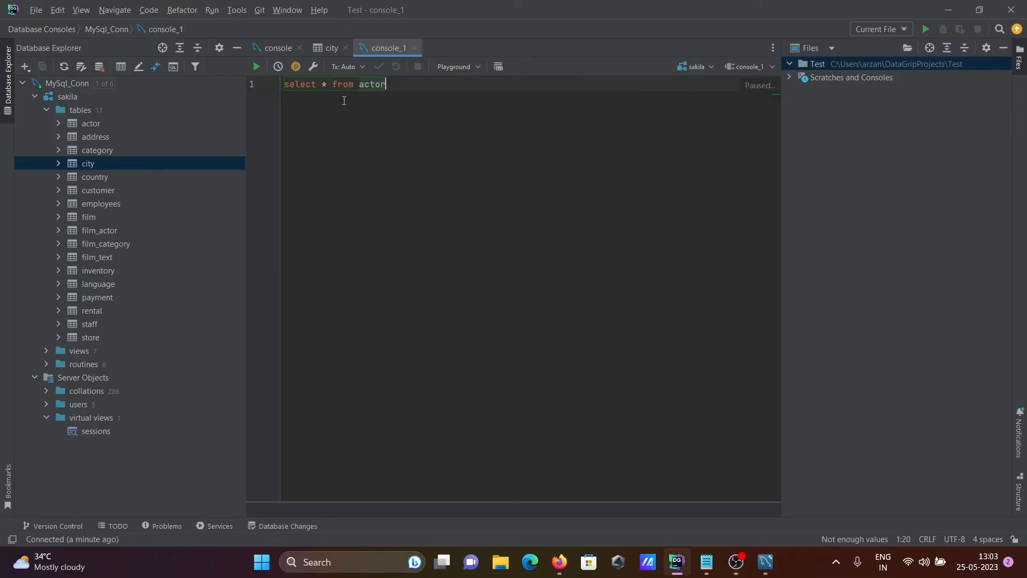
left_click(256, 67)
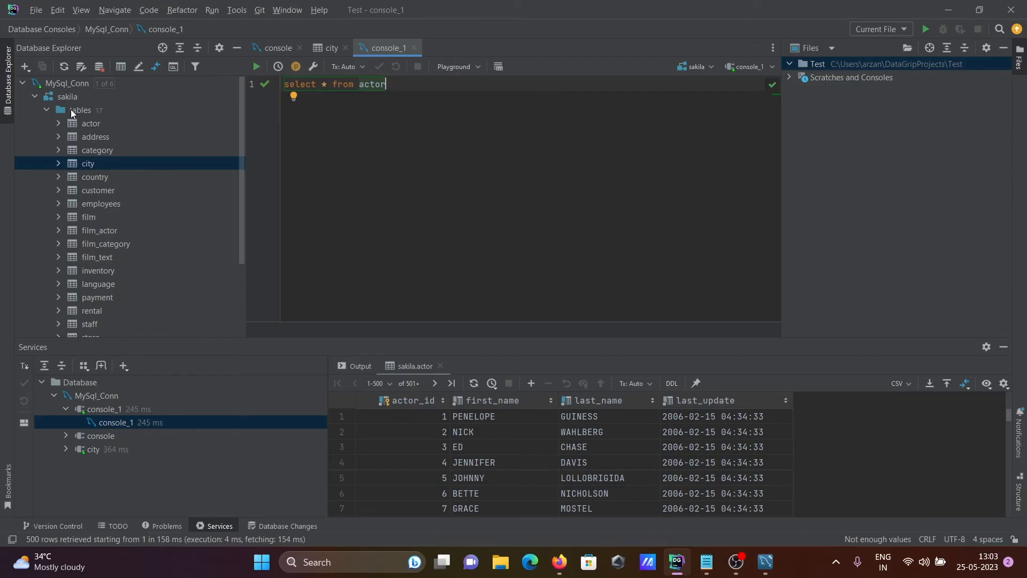
- Bring up the tables node's actions to browse New and Diagrams options
right_click(80, 109)
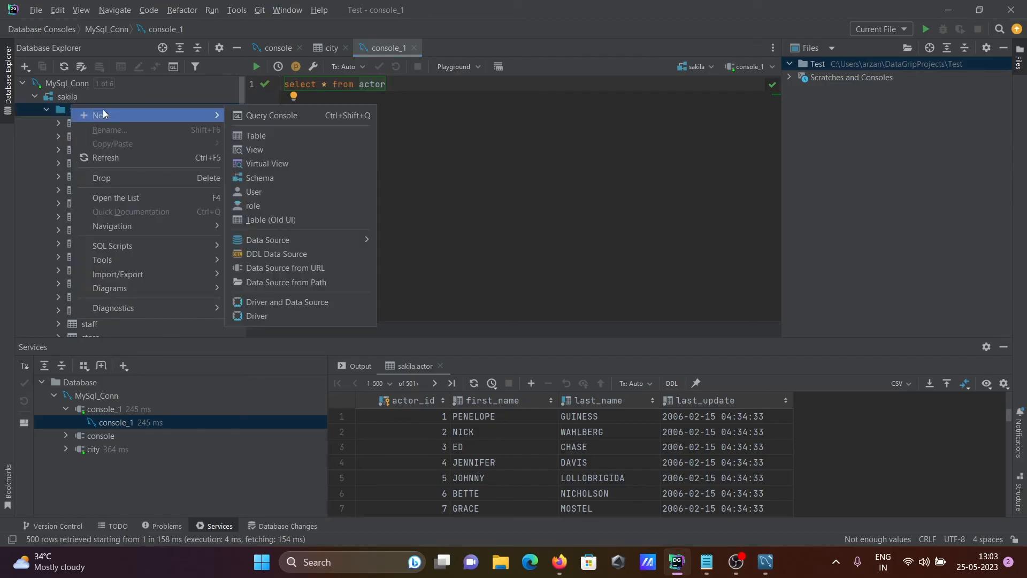
mouse_move(252, 136)
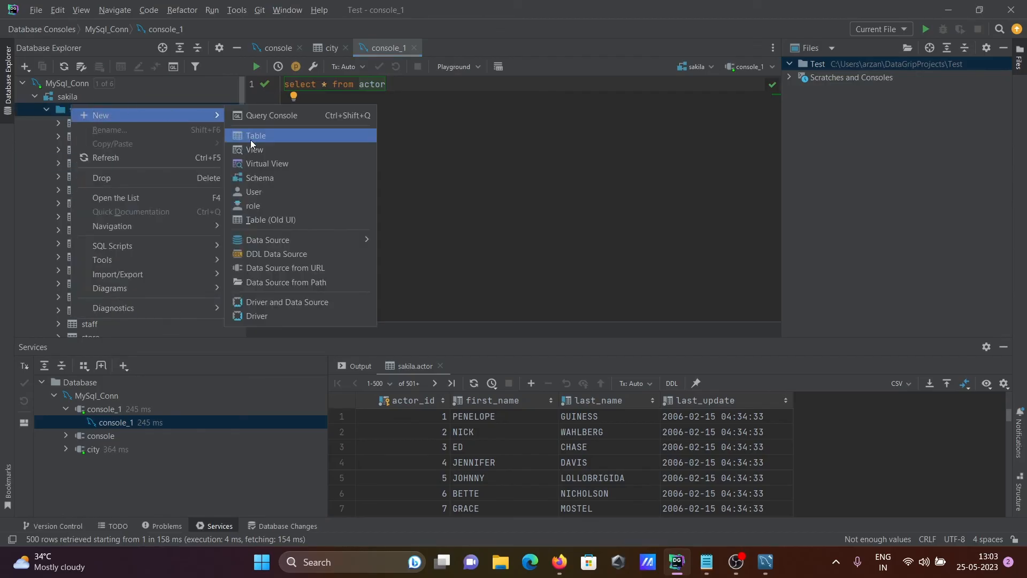
mouse_move(255, 150)
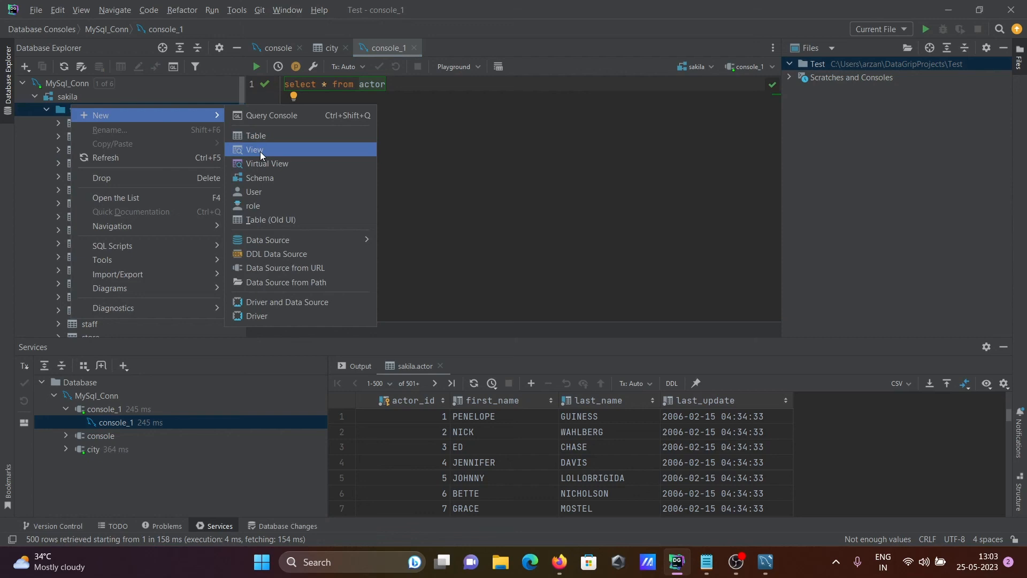
mouse_move(262, 220)
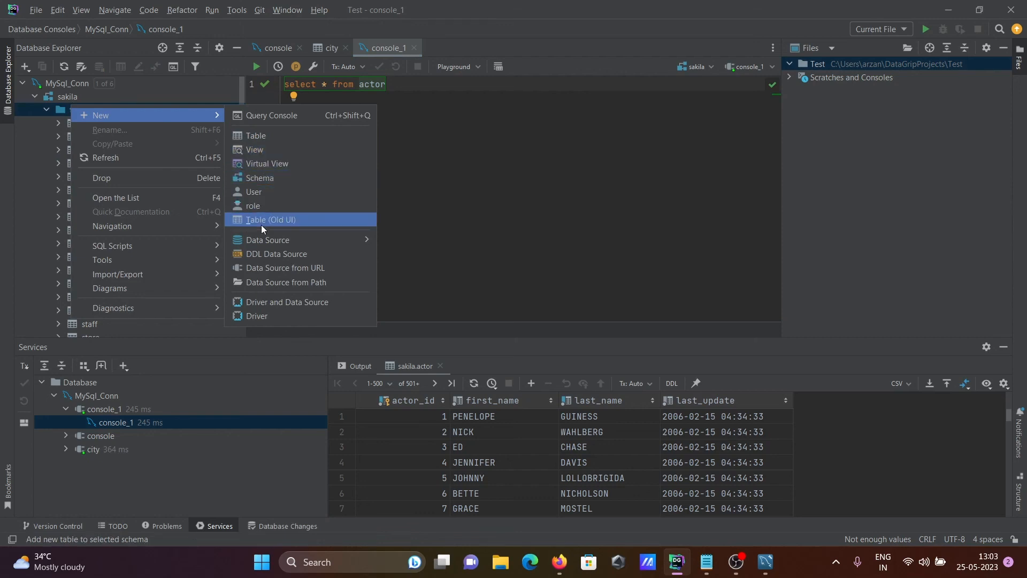
mouse_move(261, 256)
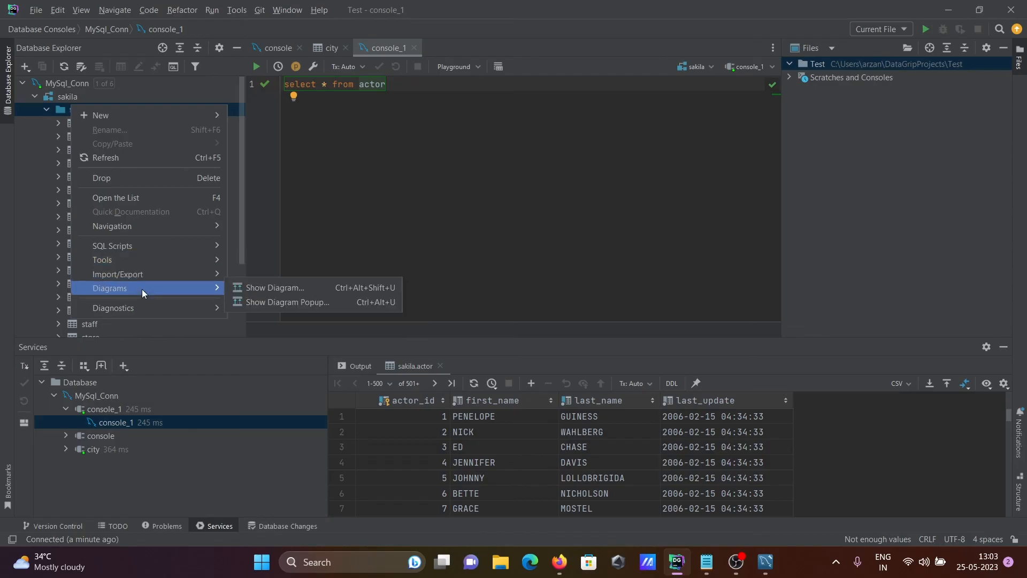
mouse_move(145, 293)
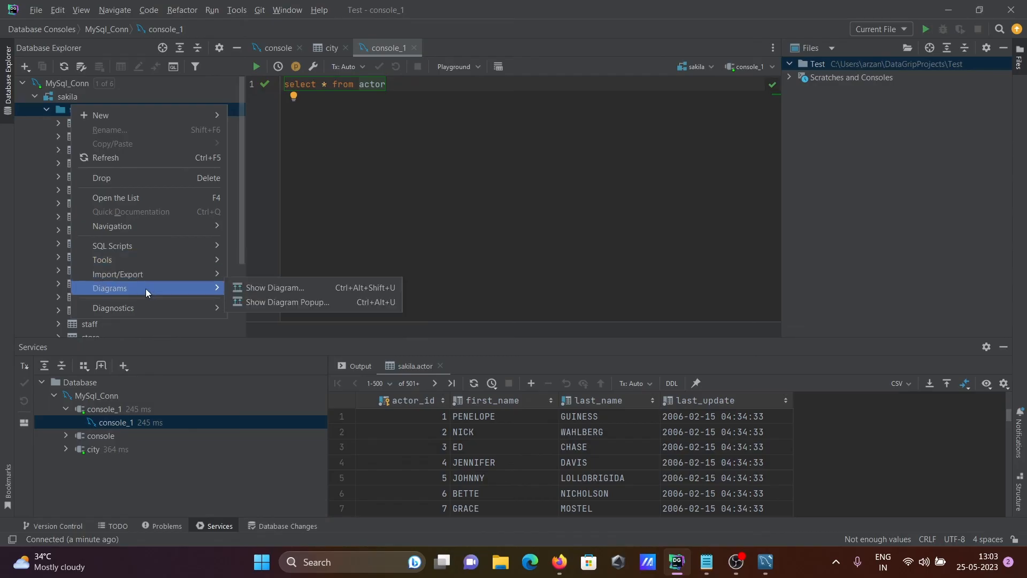